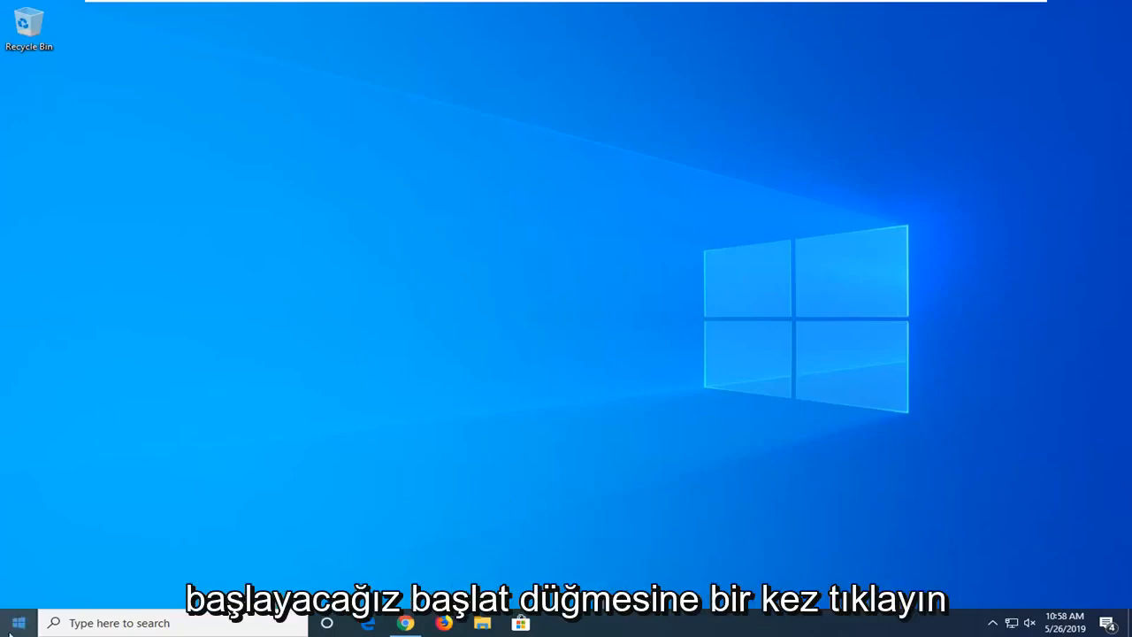
# Search the Start menu for "advanced system settings"
pyautogui.click(17, 622)
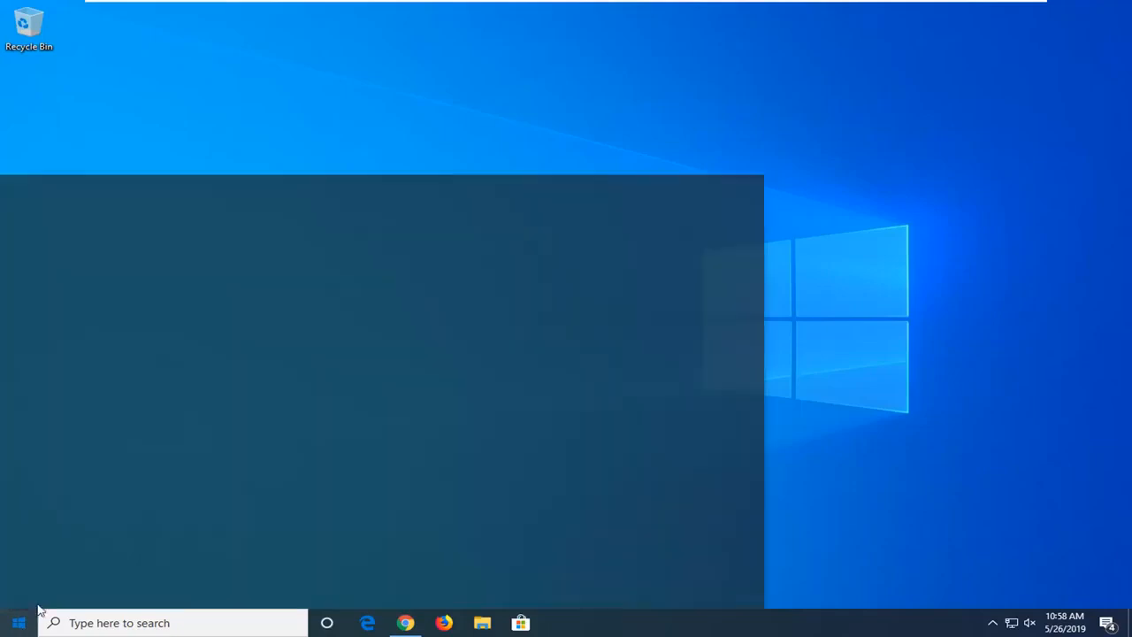
pyautogui.write('advanced')
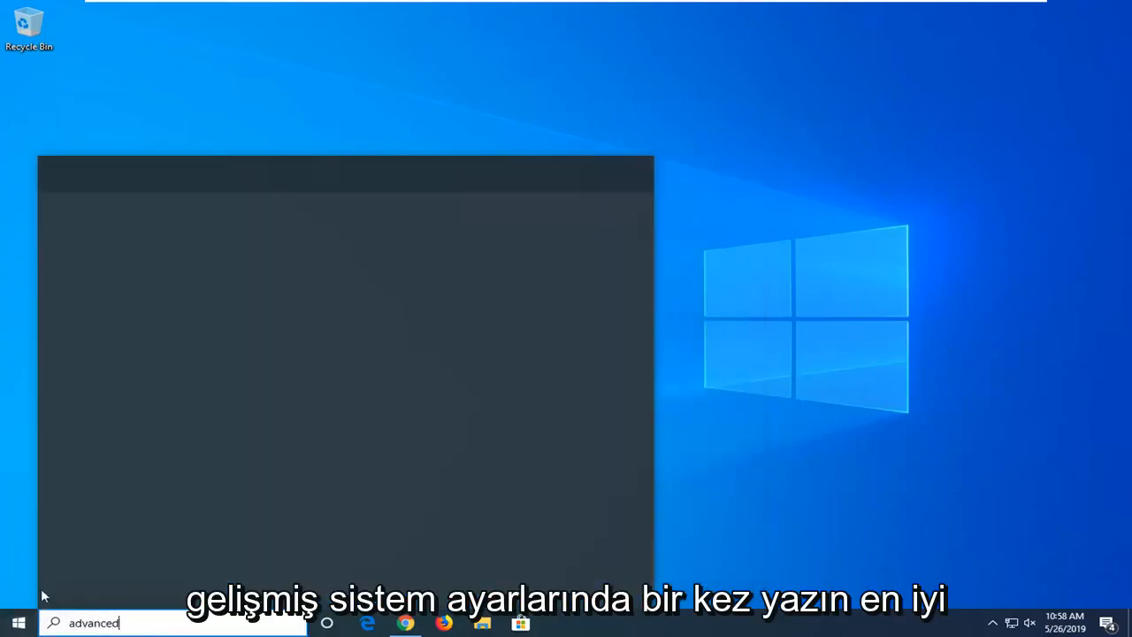
pyautogui.write('system settings')
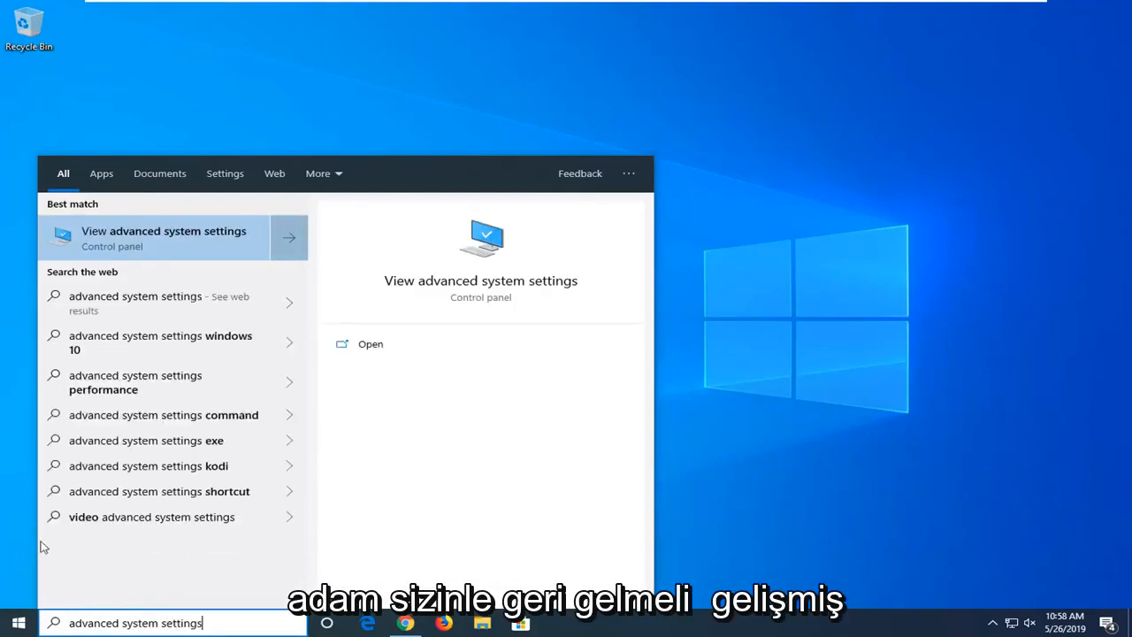
# Open View advanced system settings and its Performance settings
pyautogui.click(164, 237)
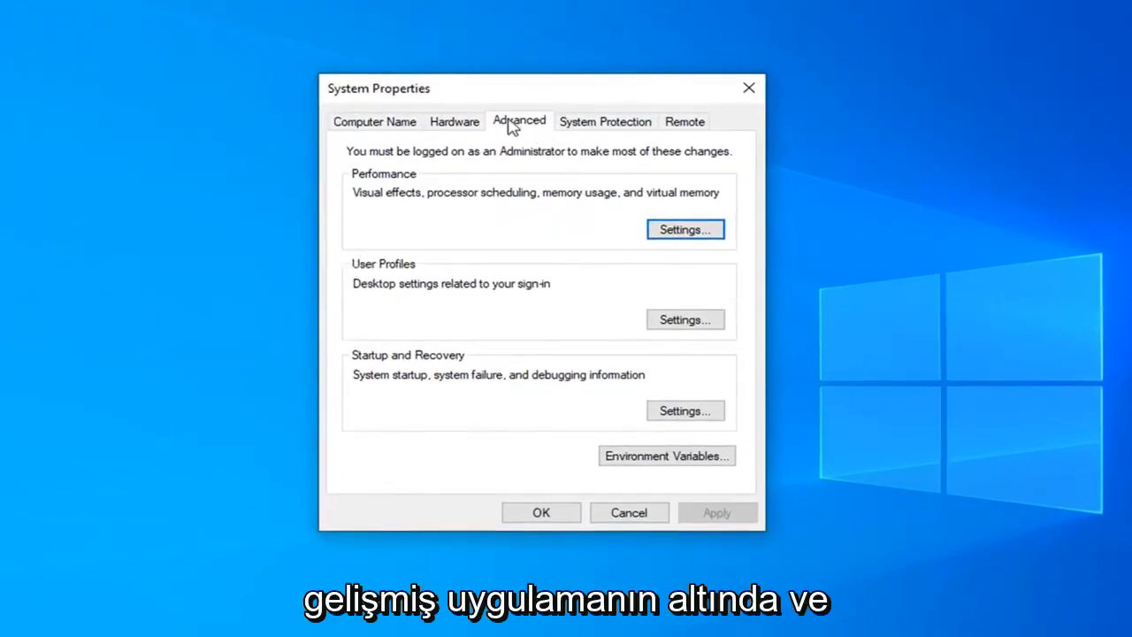
pyautogui.moveTo(380, 213)
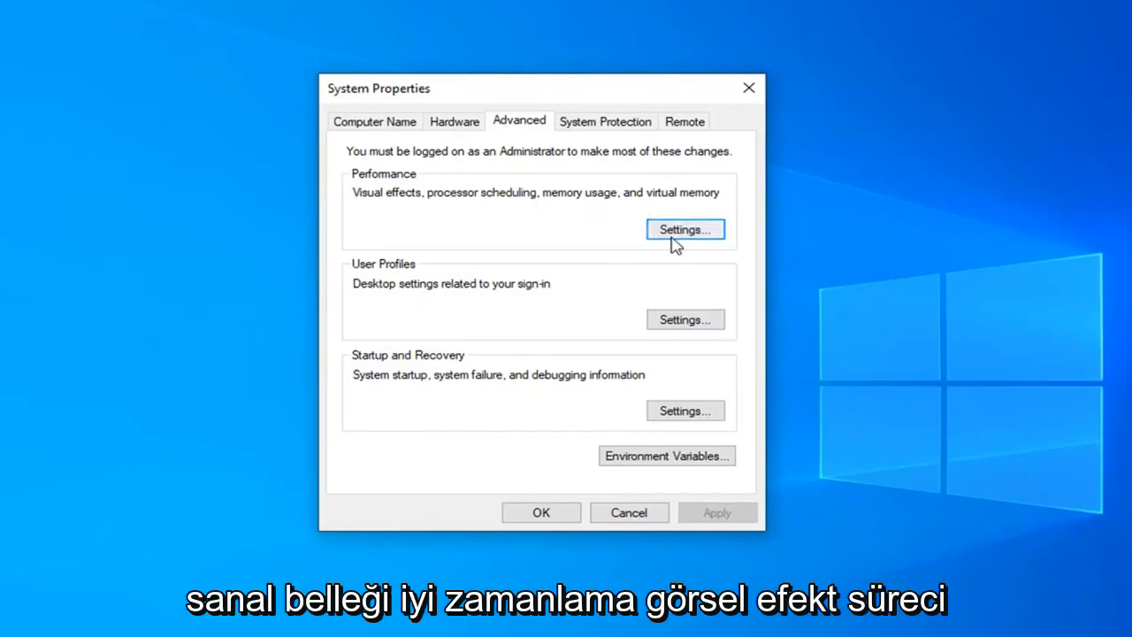
pyautogui.click(684, 229)
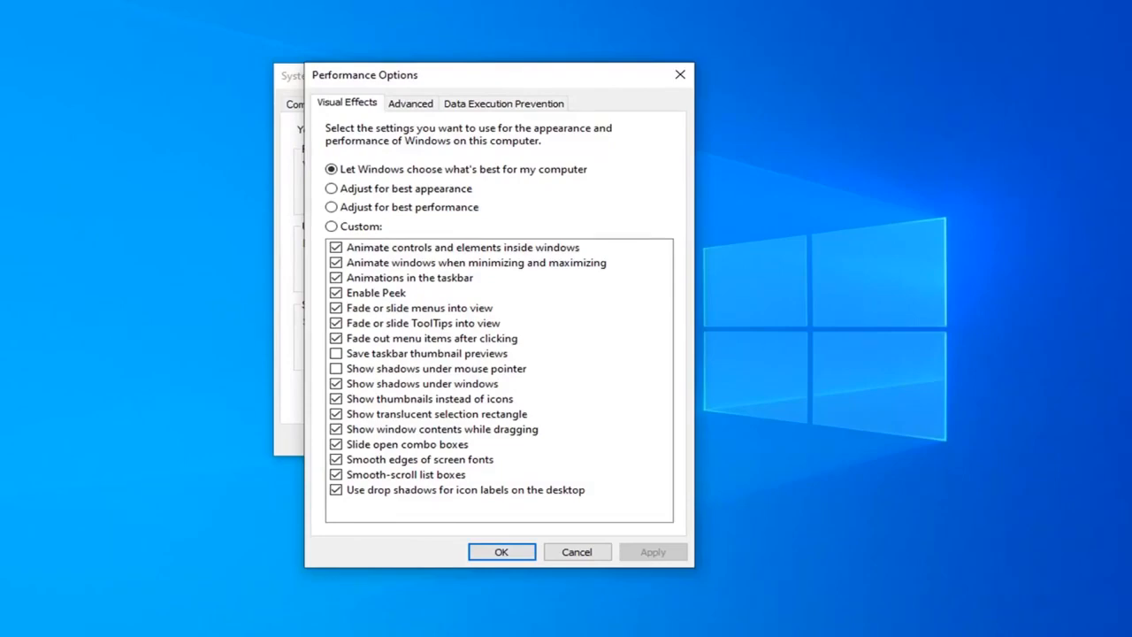
# Open the Virtual Memory dialog from Performance Options' Advanced tab
pyautogui.click(410, 102)
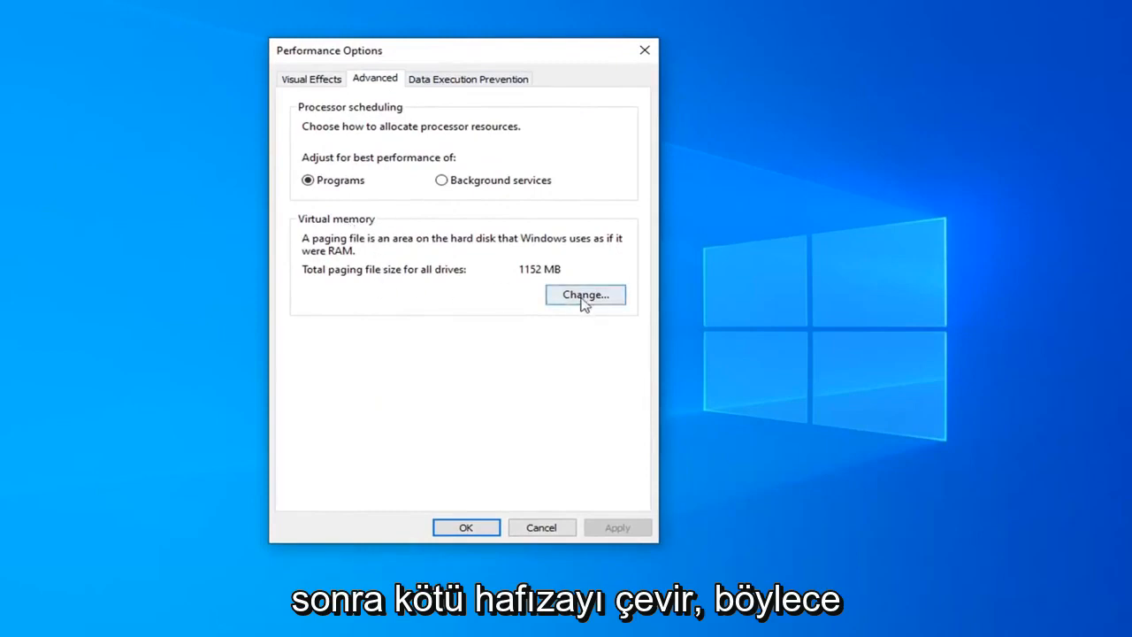
pyautogui.click(584, 295)
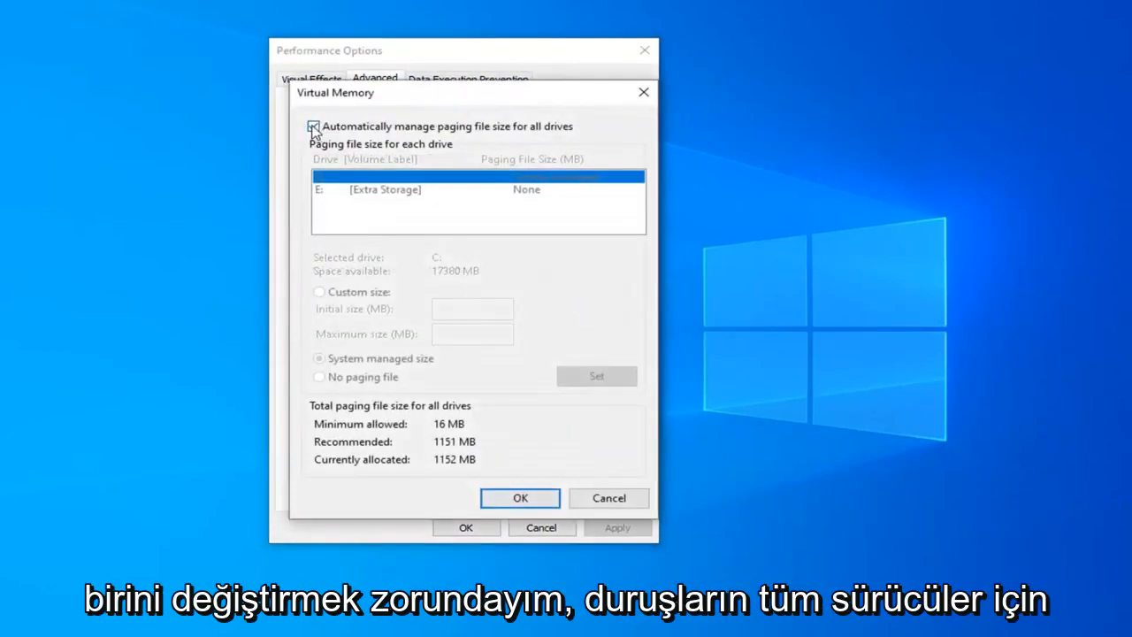
# Turn off automatic paging management and set drive C to custom size 1024 MB
pyautogui.click(313, 126)
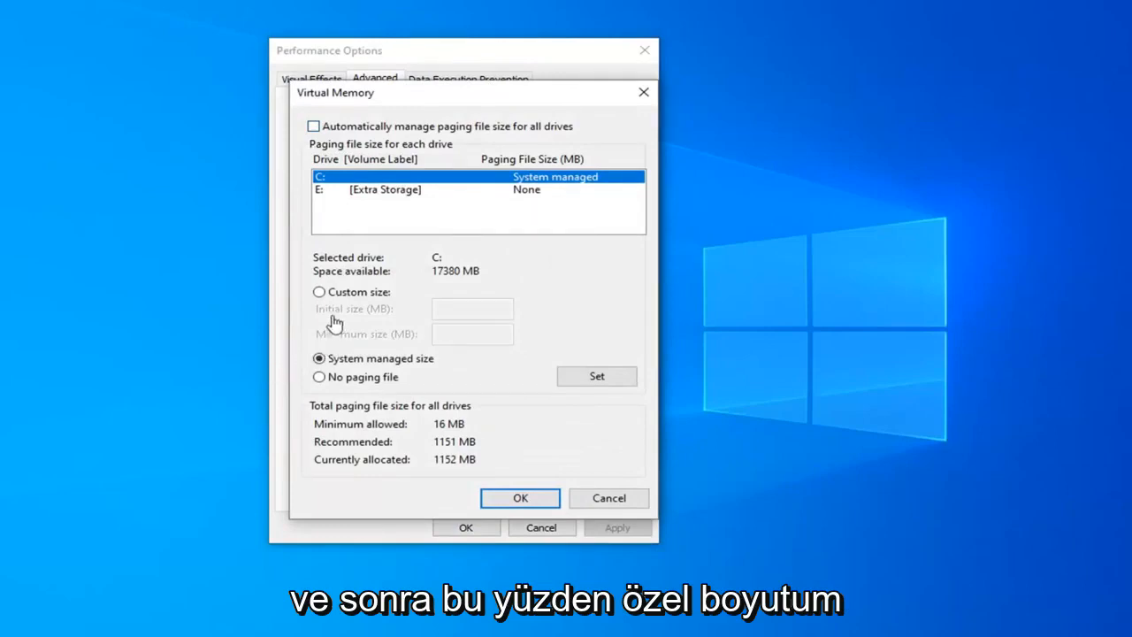
pyautogui.click(320, 292)
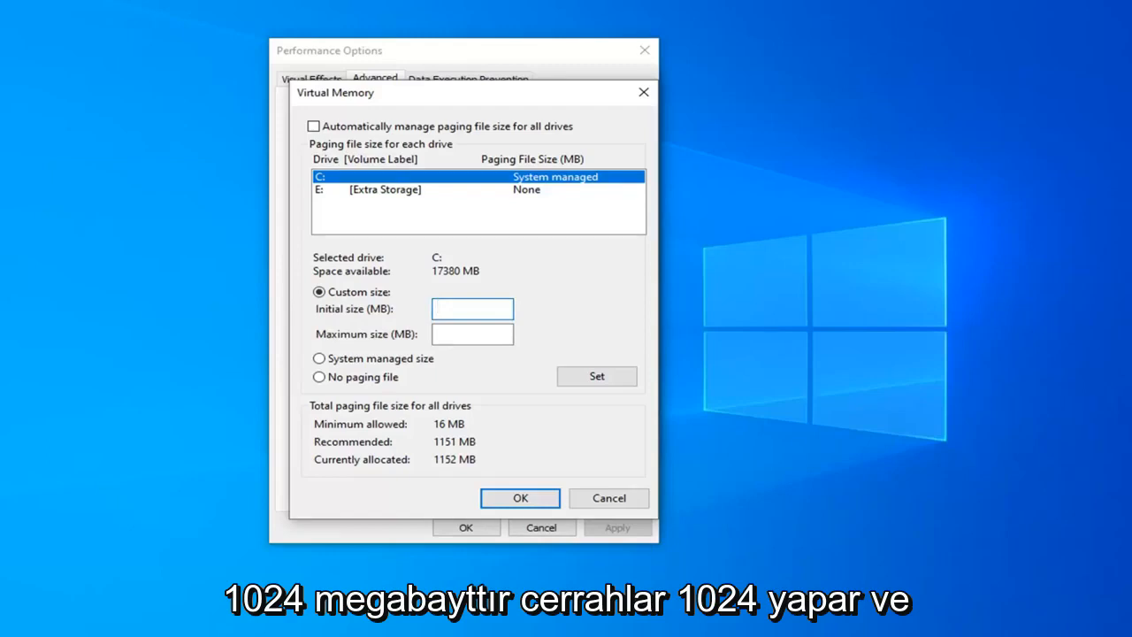
pyautogui.write('1024')
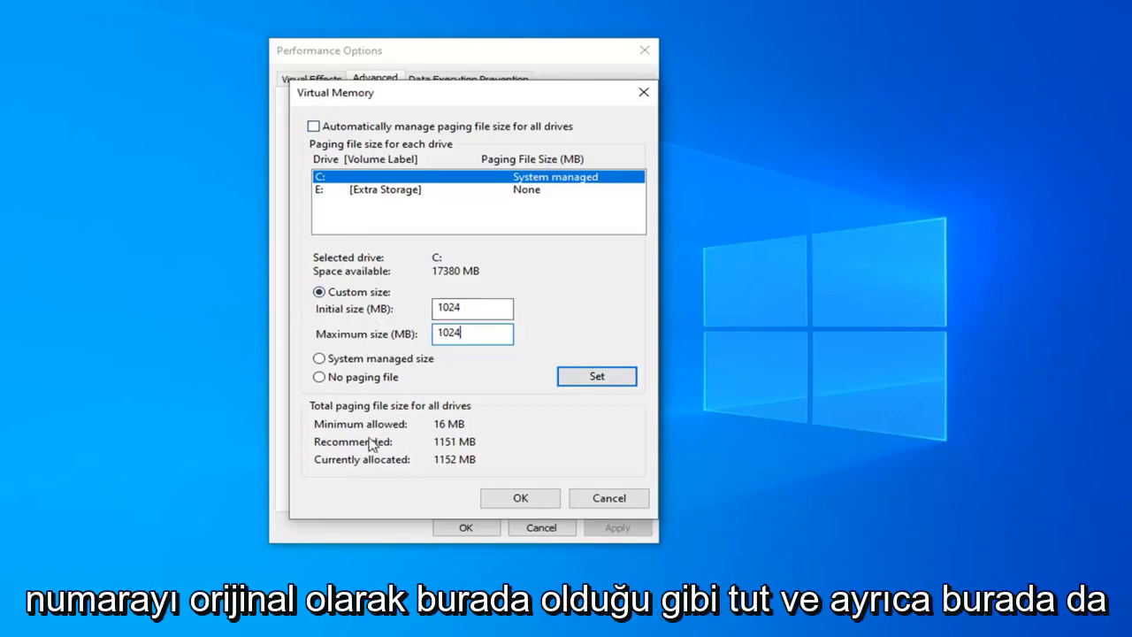
pyautogui.moveTo(294, 209)
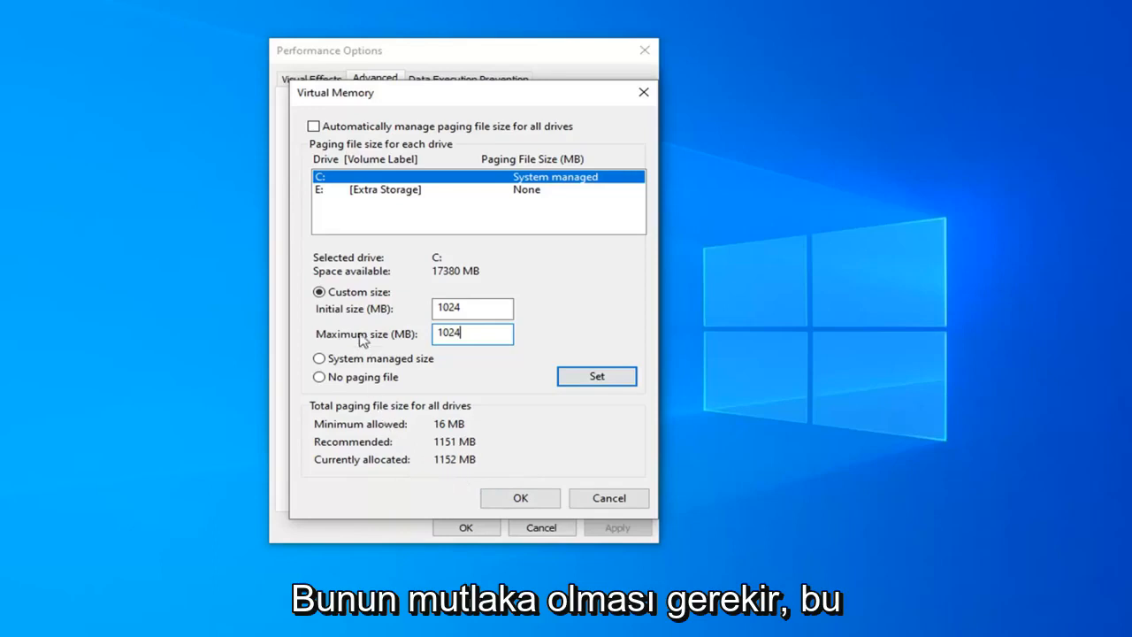
pyautogui.moveTo(433, 483)
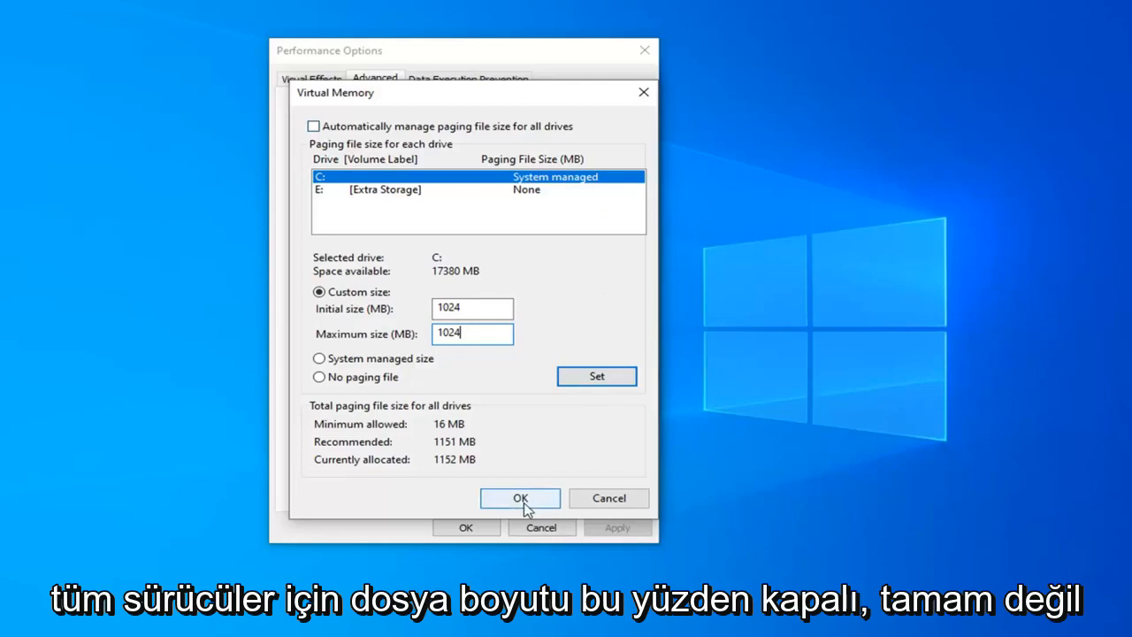
# Confirm the paging file change, acknowledge the restart warning, and choose Restart Later
pyautogui.click(519, 498)
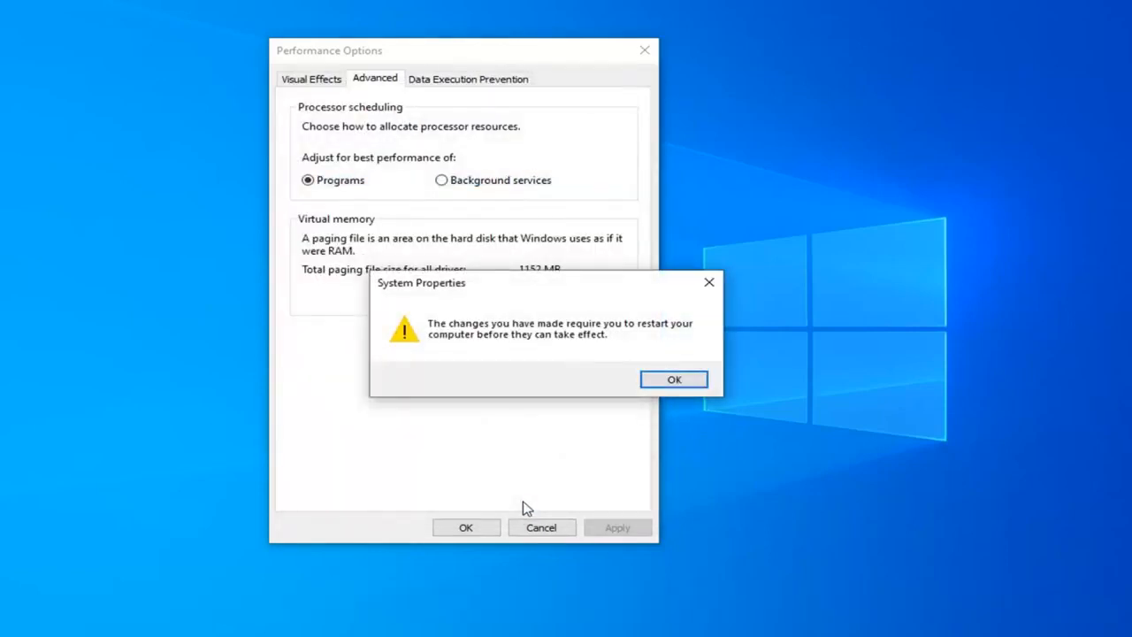
pyautogui.moveTo(581, 343)
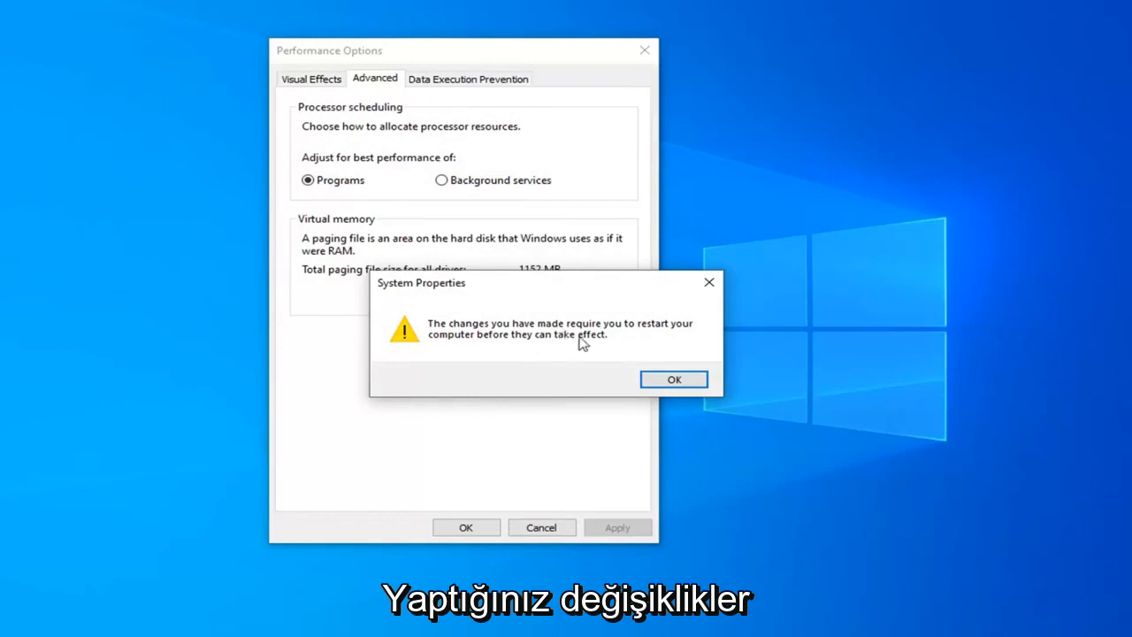
pyautogui.click(673, 378)
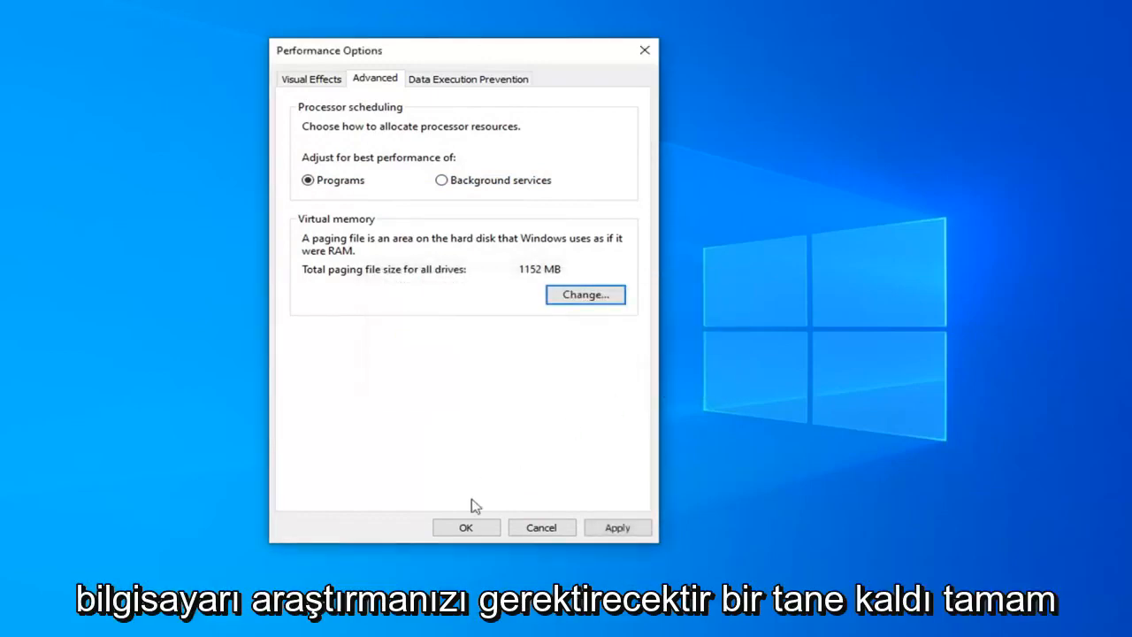
pyautogui.click(465, 527)
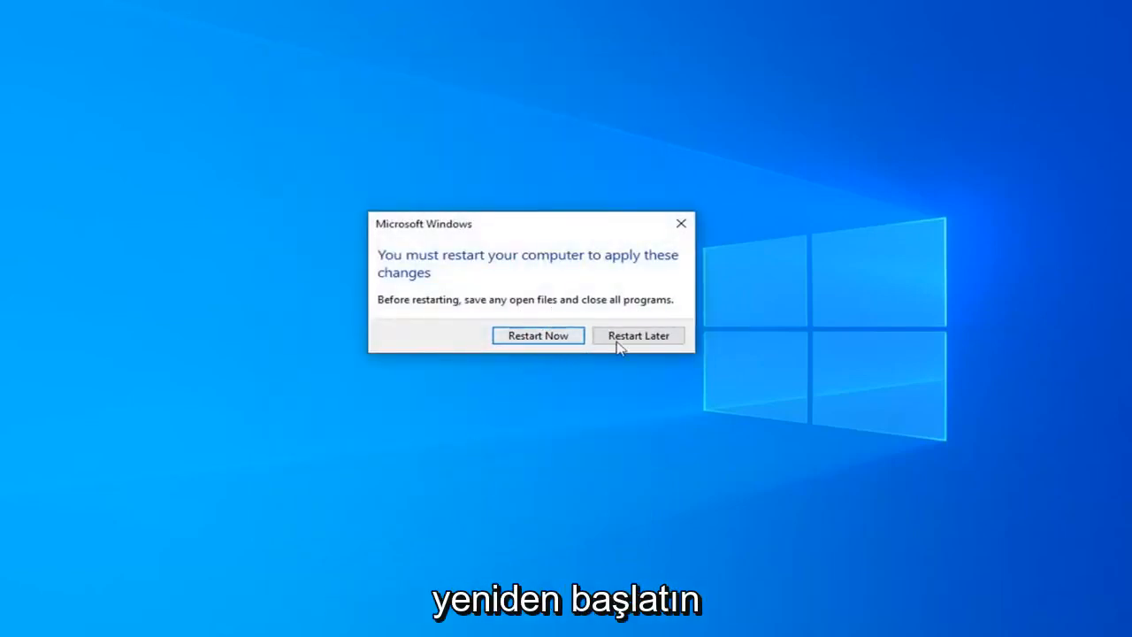
pyautogui.click(637, 335)
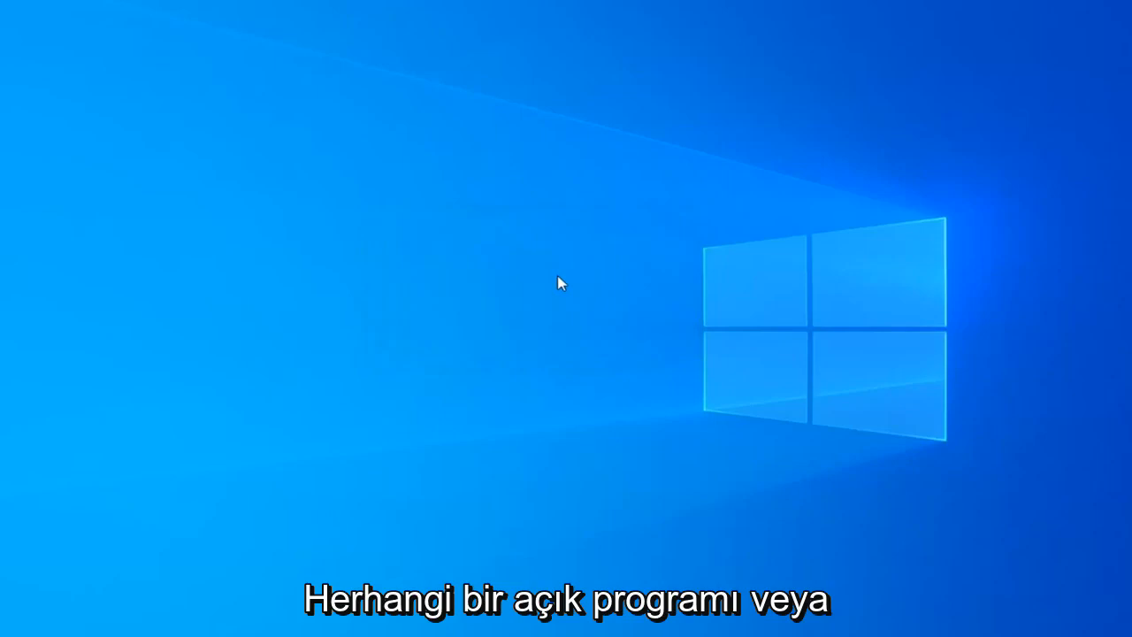